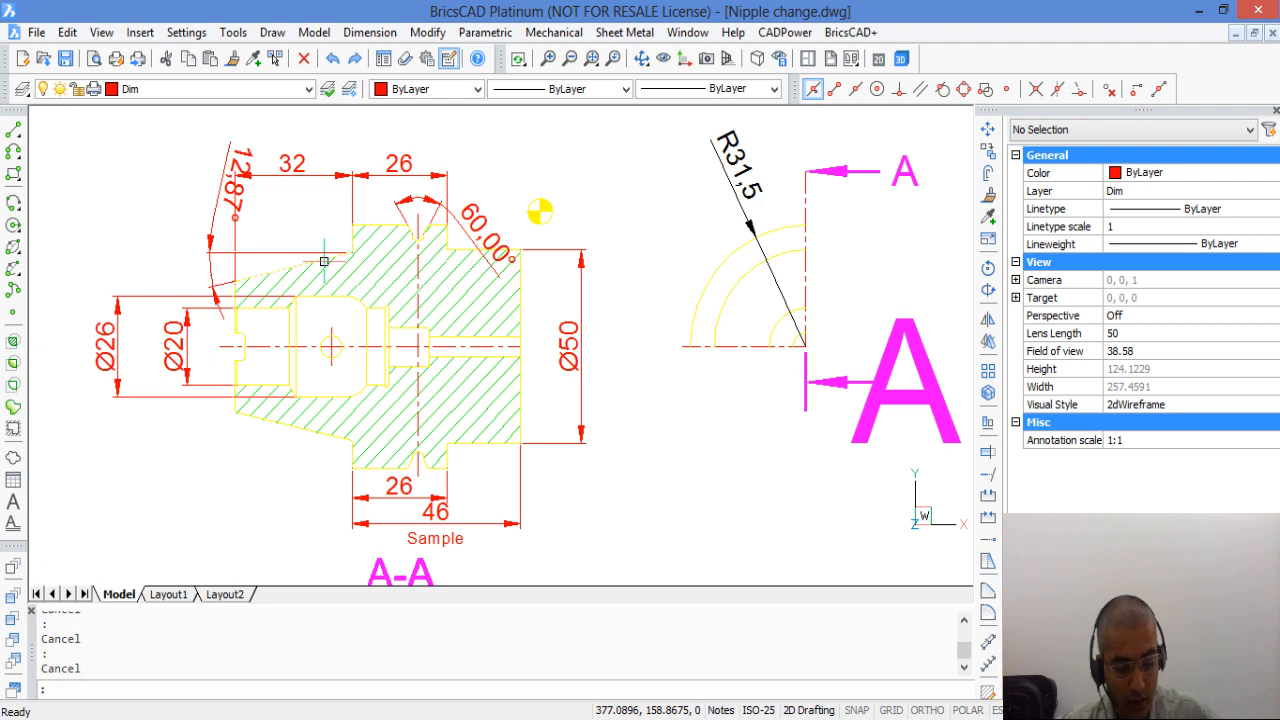
{"action": "mouse_move", "coordinate": [324, 261]}
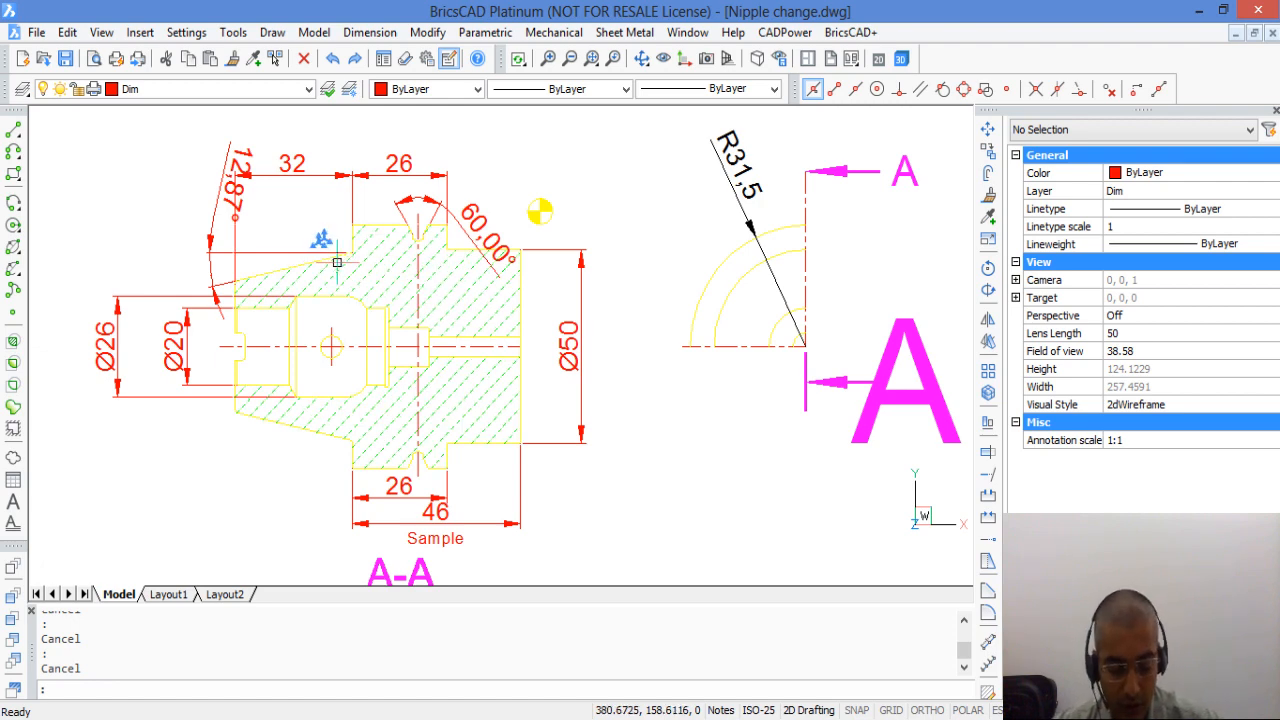
Step: Show the Tools menu's Drawing Explorer submenu listing layers, text styles and dimension styles
{"action": "left_click", "coordinate": [232, 32]}
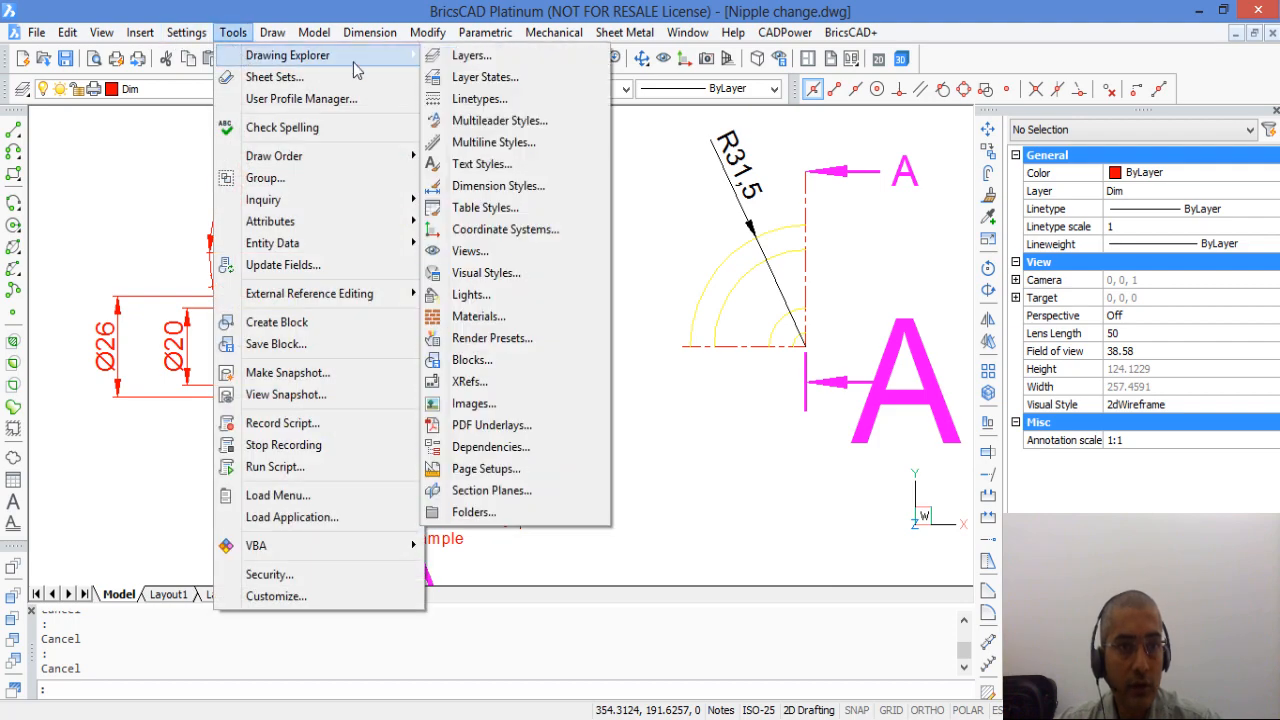
Step: Review the text styles and the annotative ISO-25 dimension style in Drawing Explorer, then close it
{"action": "left_click", "coordinate": [482, 164]}
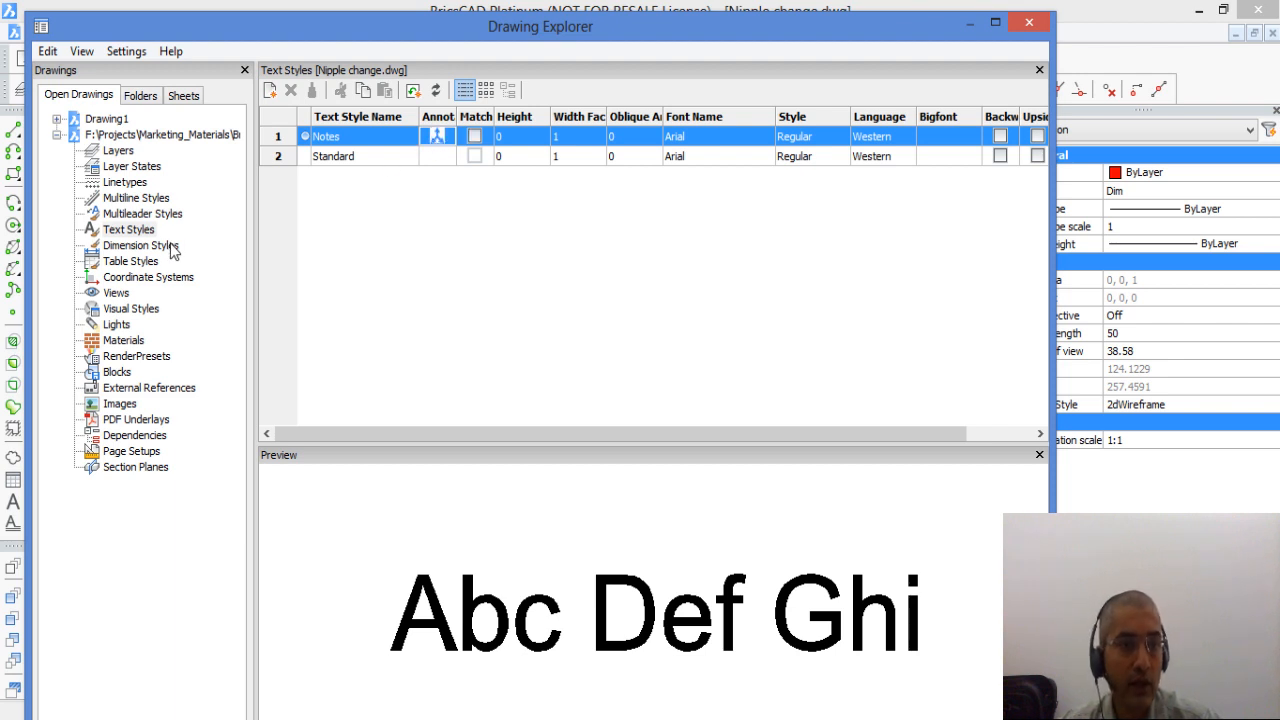
{"action": "left_click", "coordinate": [140, 245]}
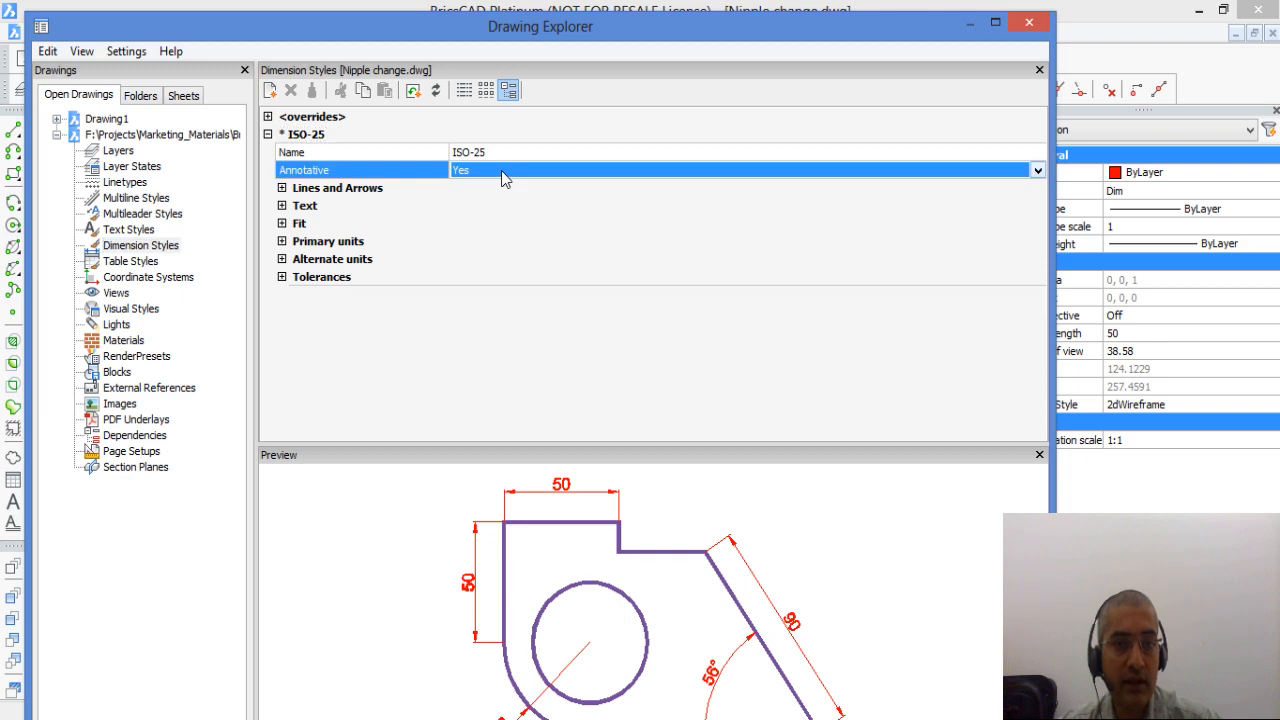
{"action": "left_click", "coordinate": [1036, 70]}
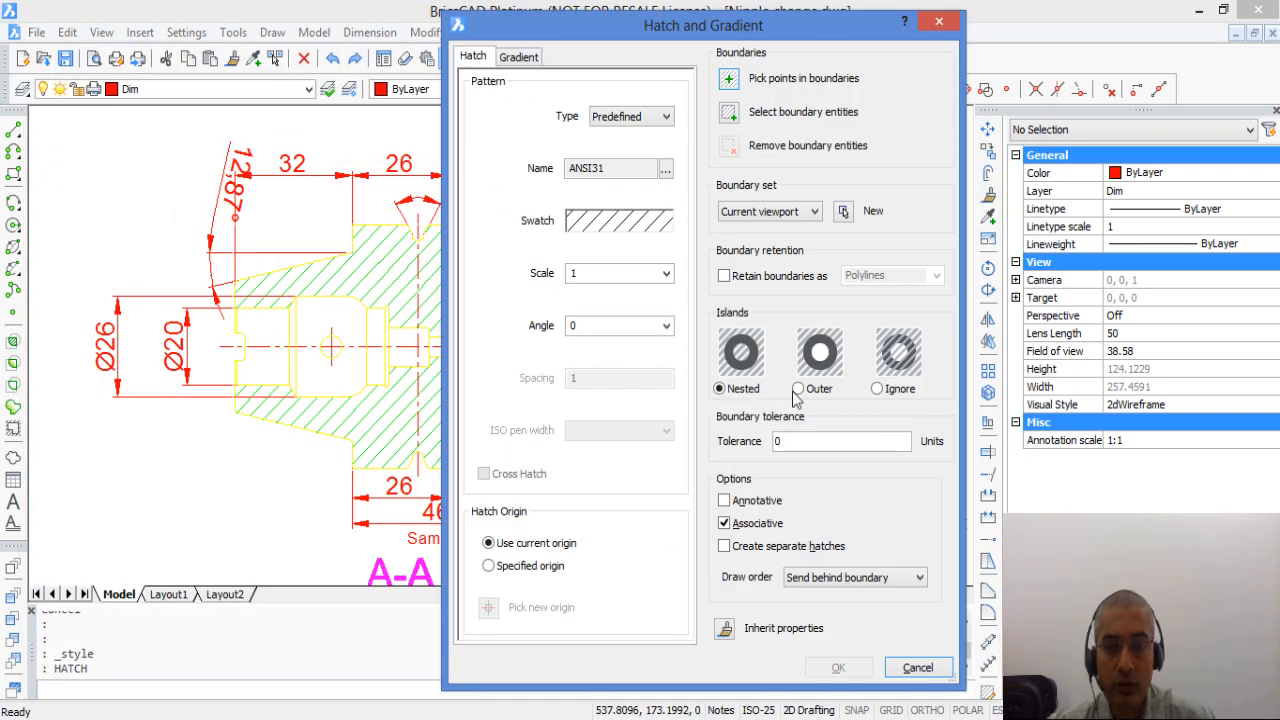
Step: Cancel the Hatch and Gradient dialog, leaving the ANSI31 hatch unchanged
{"action": "left_click", "coordinate": [724, 500]}
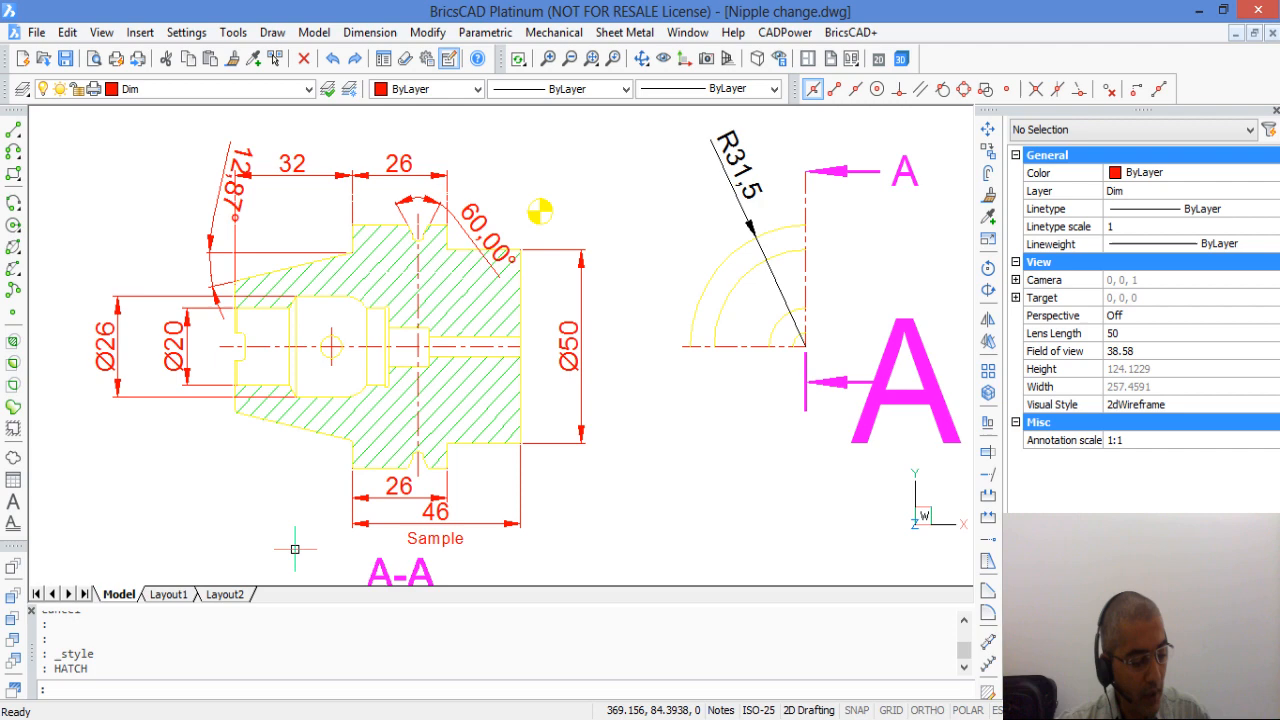
{"action": "type", "text": "OBJECTSCALE"}
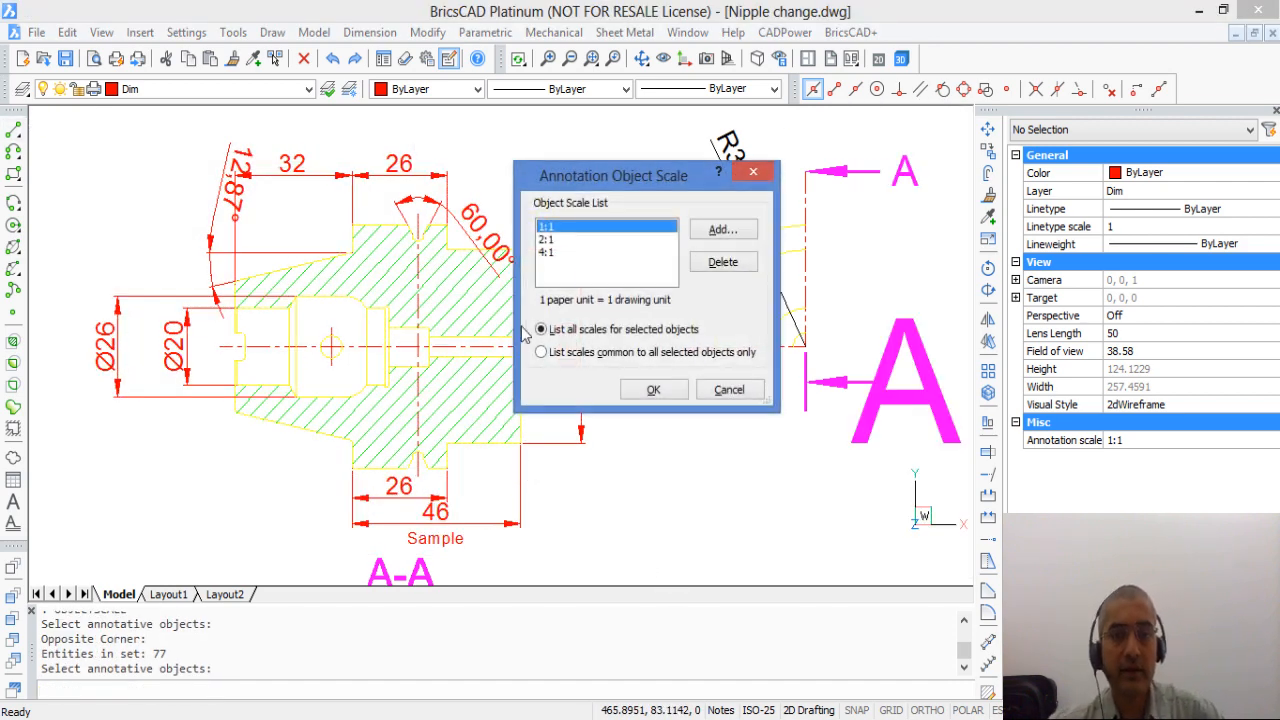
{"action": "left_click", "coordinate": [560, 252]}
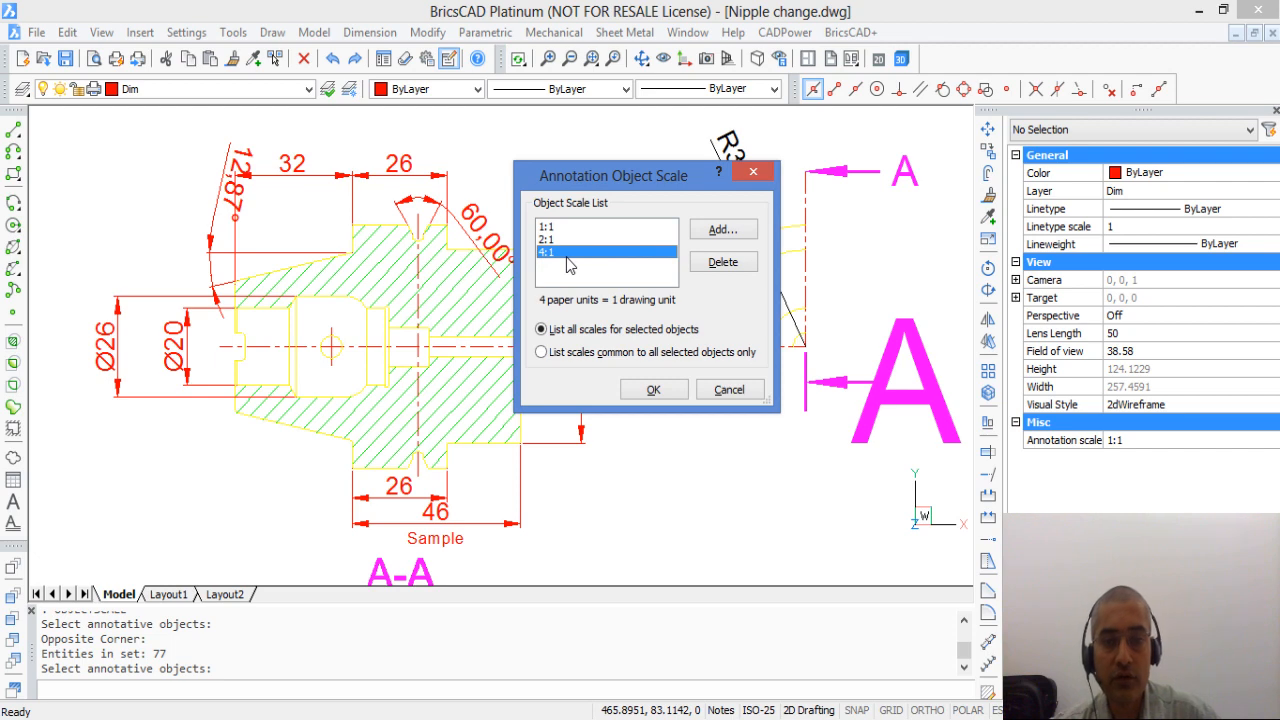
{"action": "left_click", "coordinate": [723, 229]}
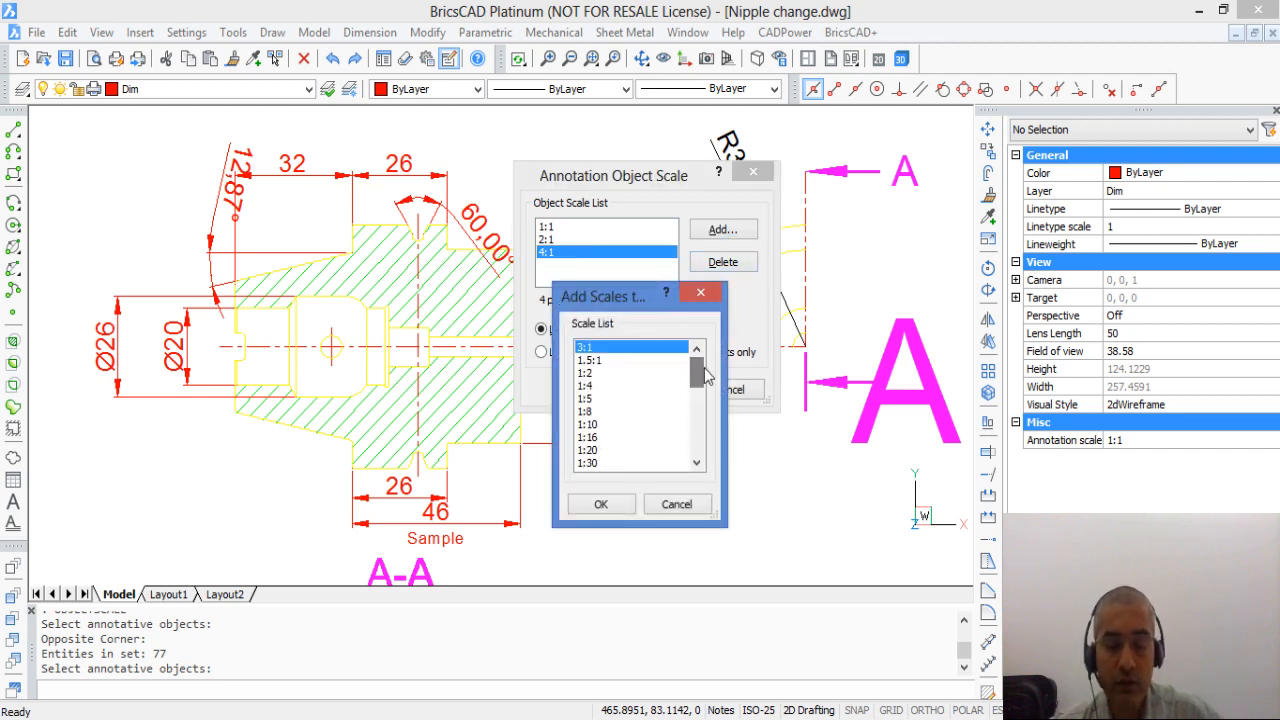
{"action": "mouse_move", "coordinate": [640, 387]}
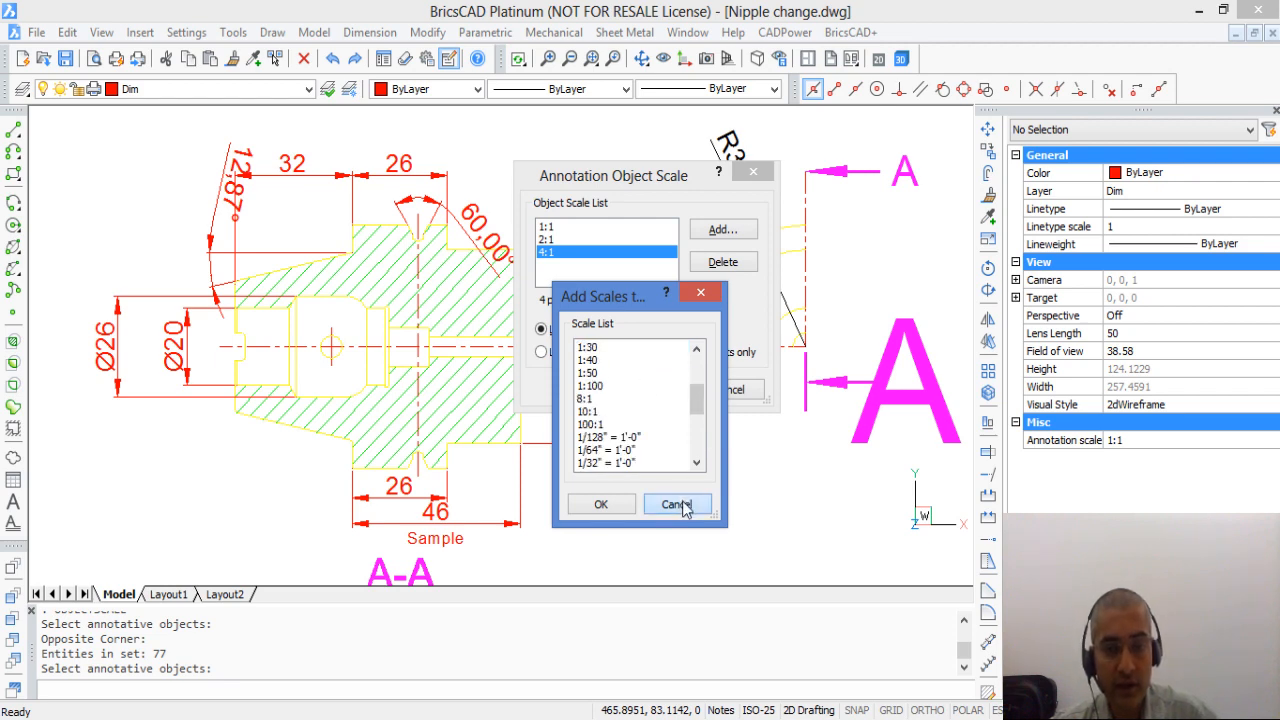
{"action": "left_click", "coordinate": [677, 503]}
{"action": "type", "text": "SCALELISTEDIT"}
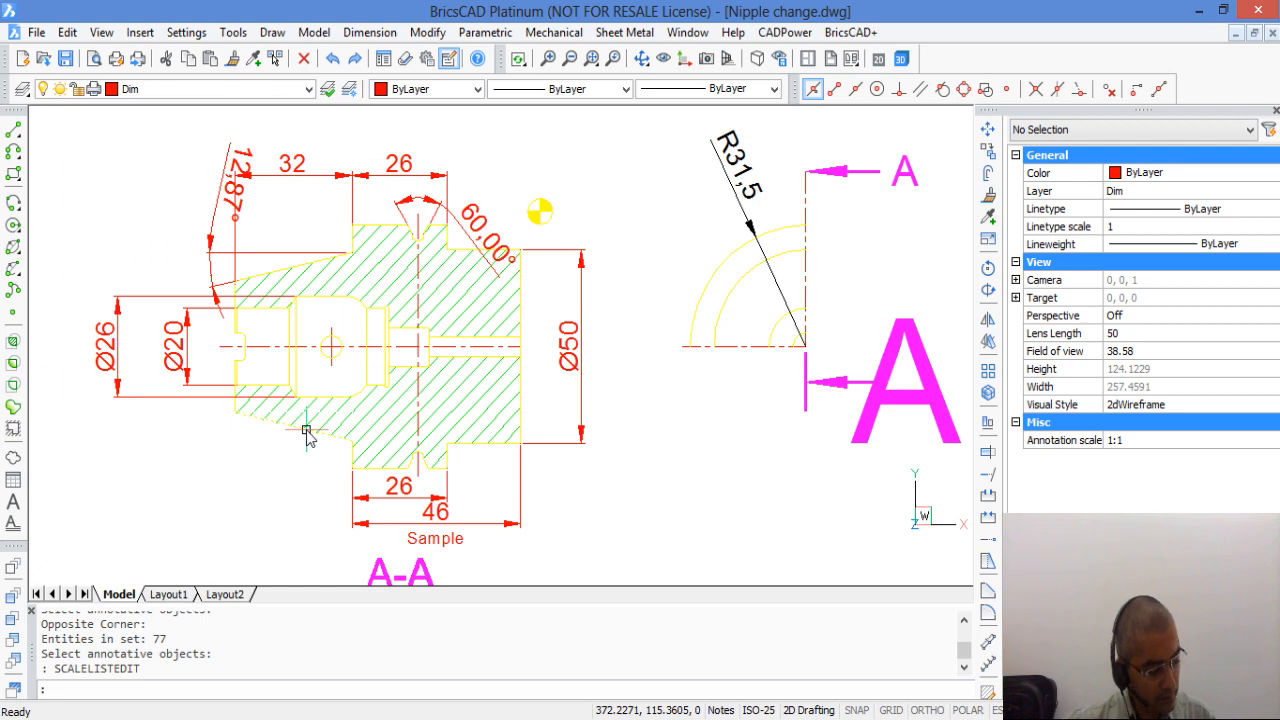
Step: Switch to Layout1 to see the three viewports at different magnifications
{"action": "left_click", "coordinate": [169, 595]}
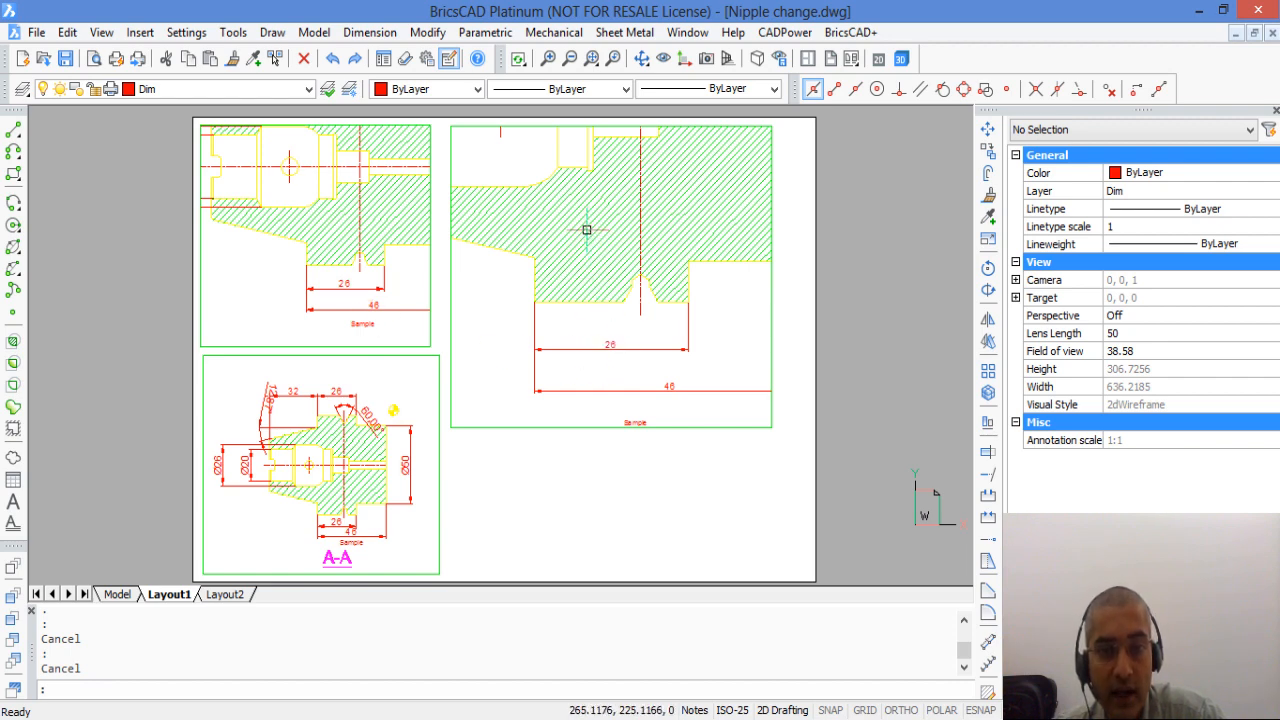
{"action": "mouse_move", "coordinate": [532, 317]}
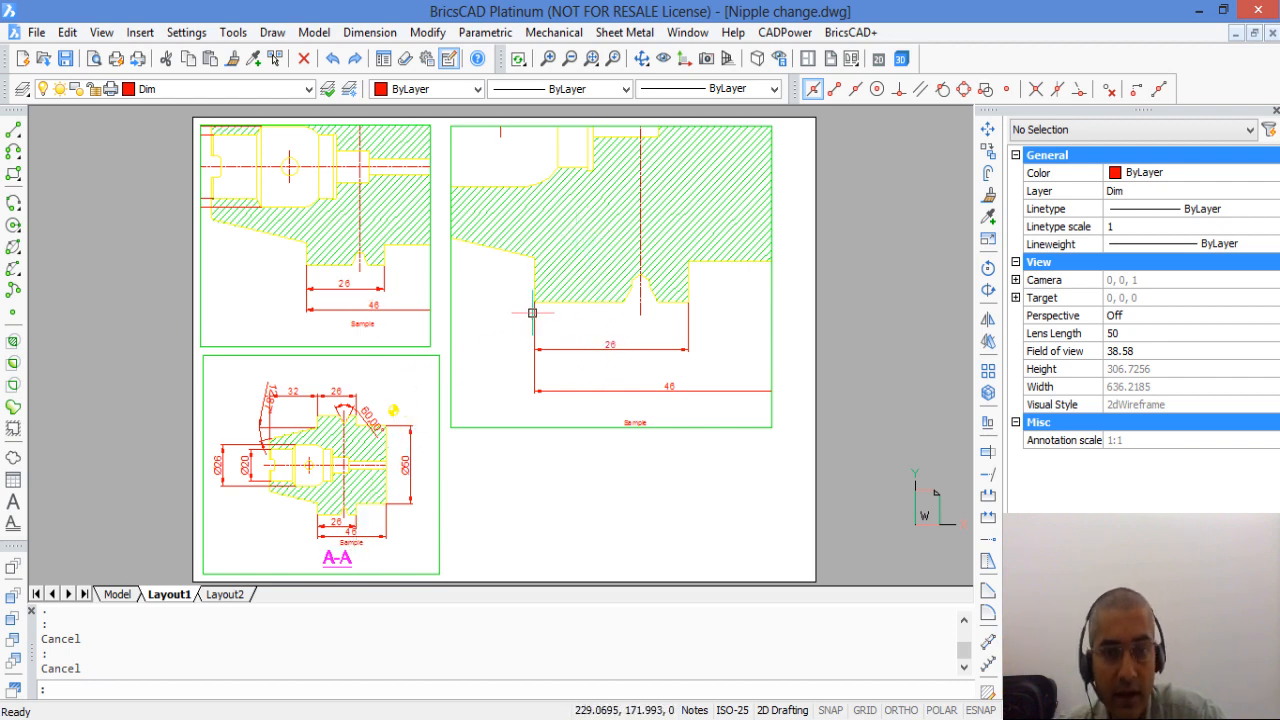